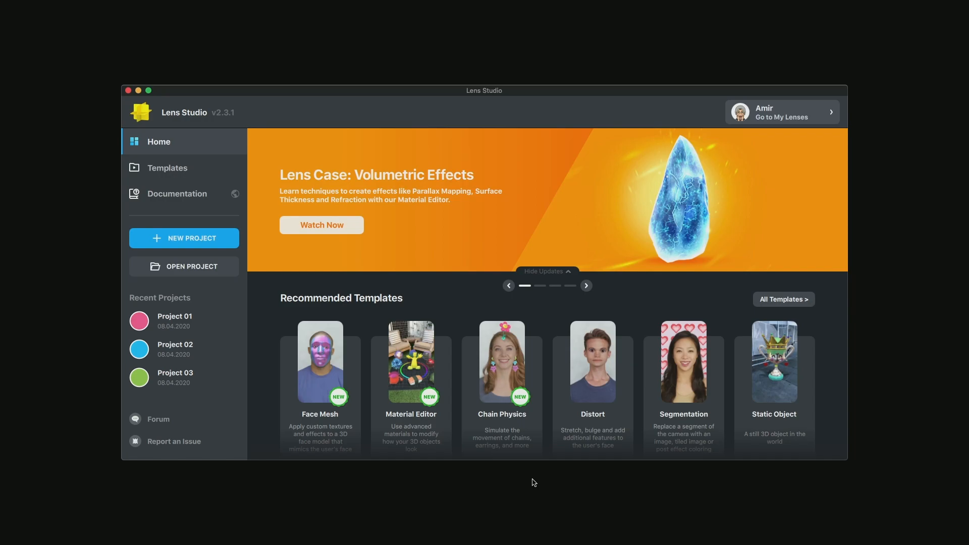
Browse the full template catalogue and create a project from the Cutout template.
left_click(586, 285)
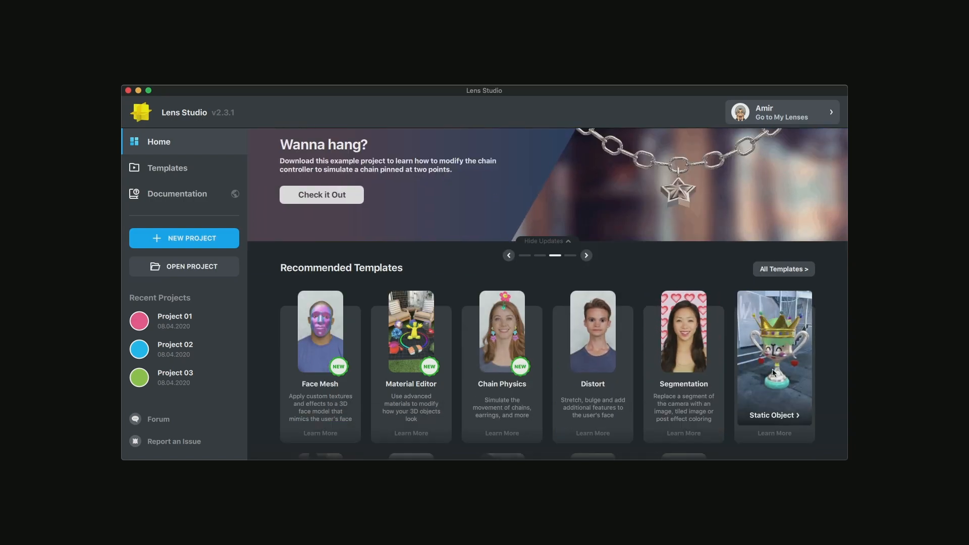
left_click(547, 241)
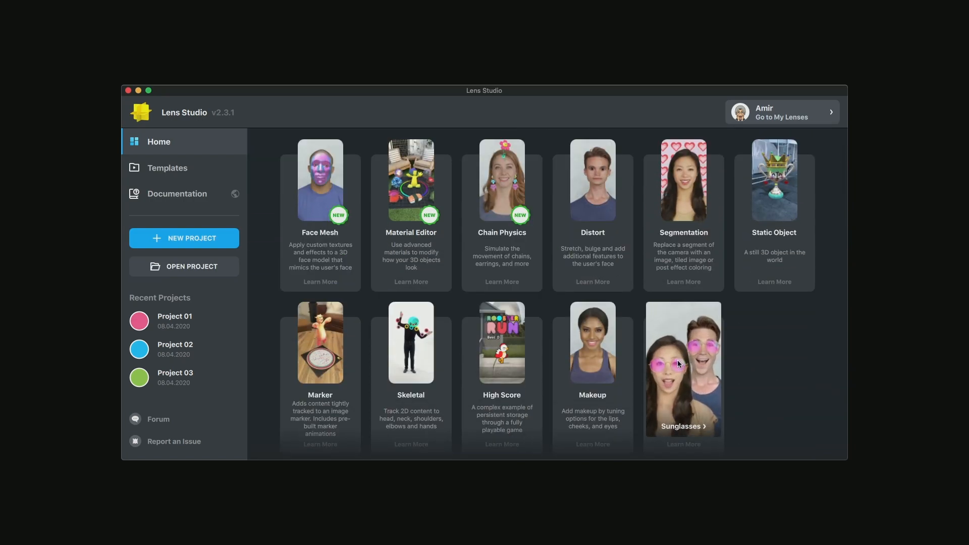
mouse_move(488, 354)
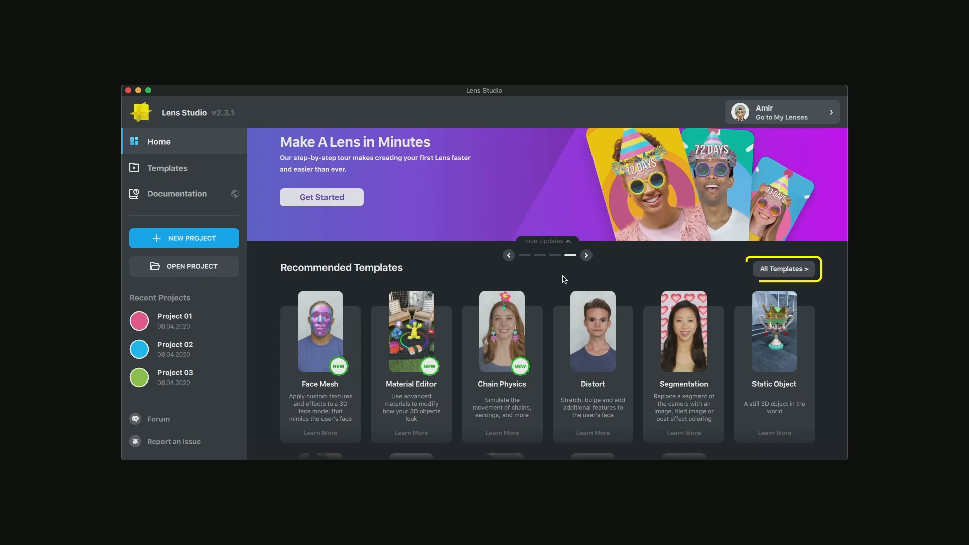
left_click(784, 269)
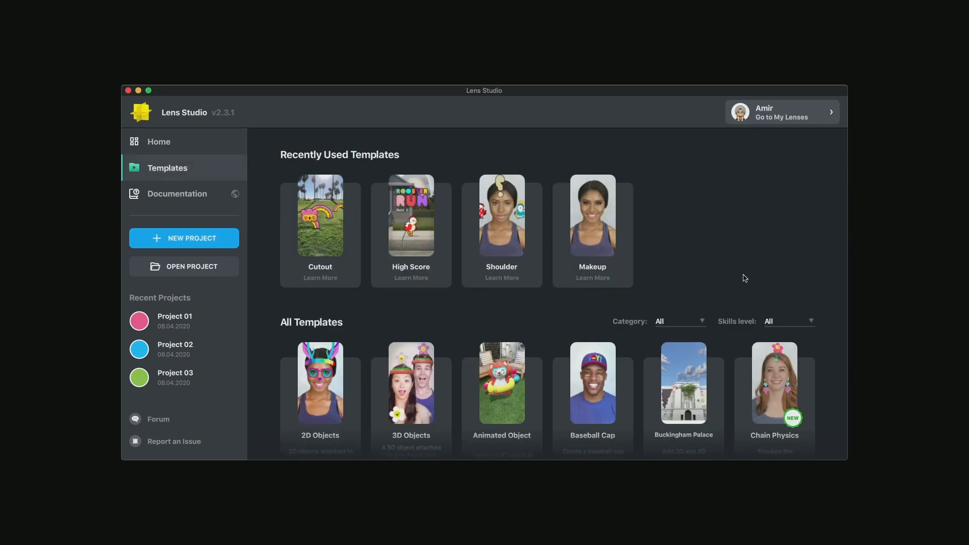
scroll("down", 3)
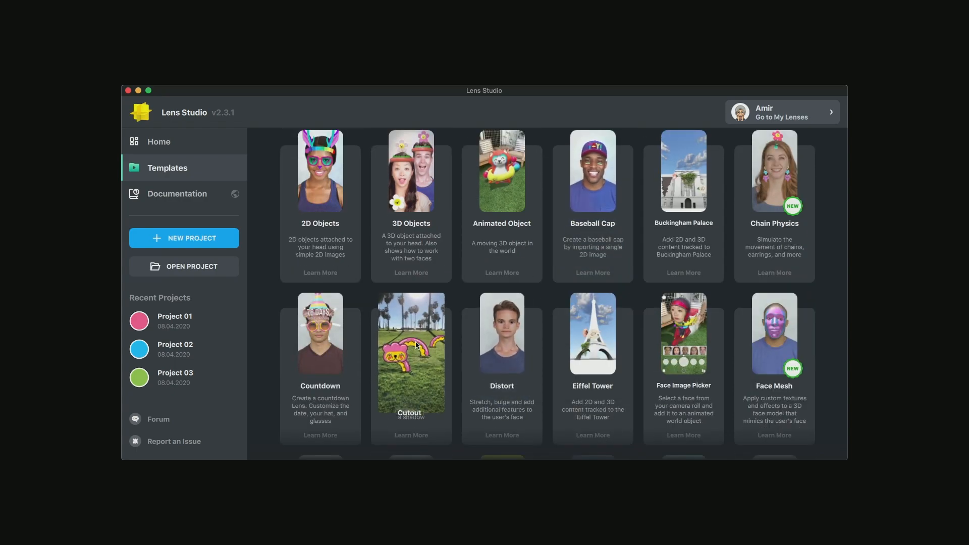
left_click(411, 352)
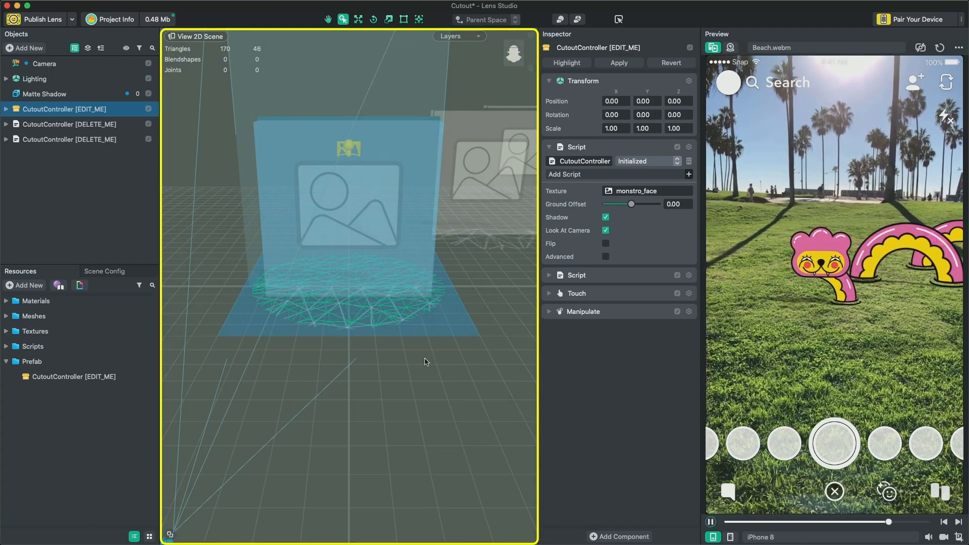
Inspect the Cutout scene's Lighting object in the Objects panel, then deselect everything.
left_click(328, 19)
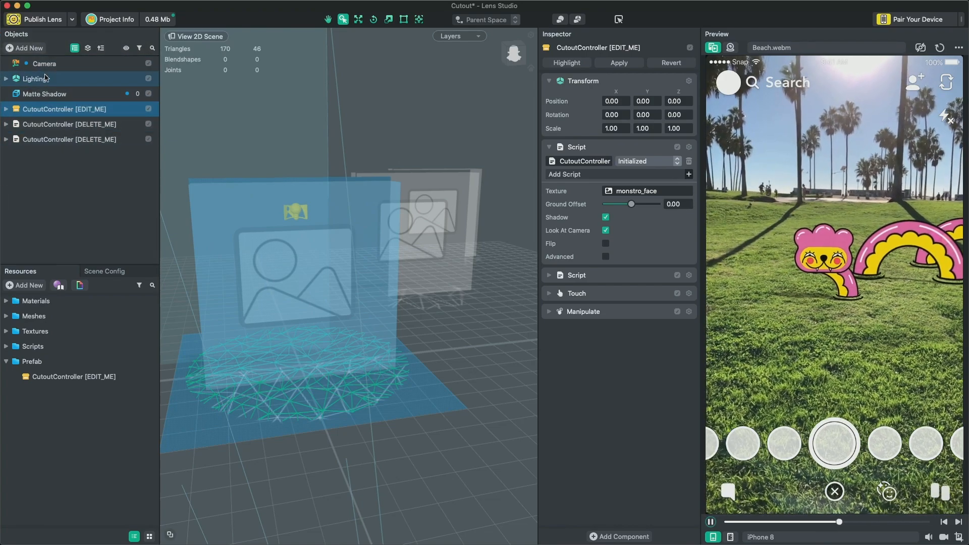
left_click(34, 79)
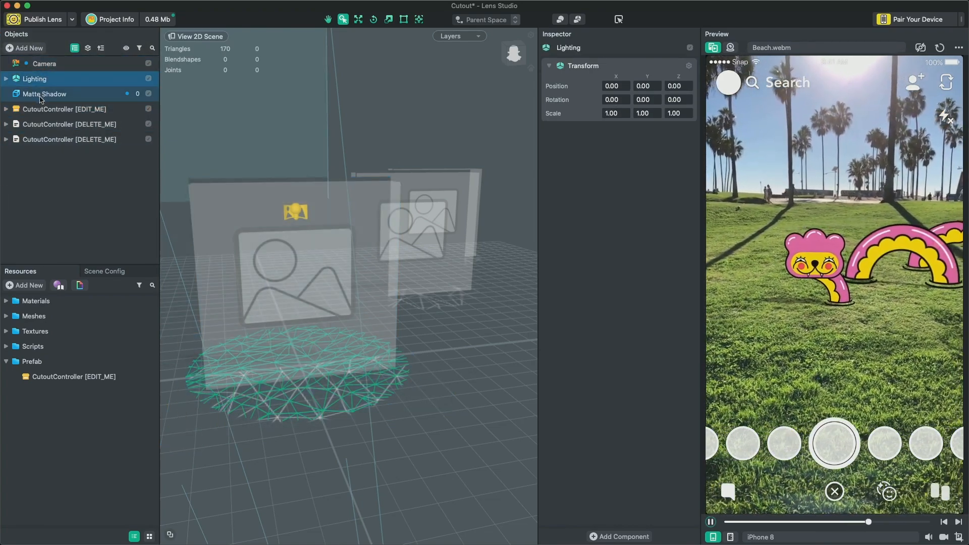
left_click(69, 139)
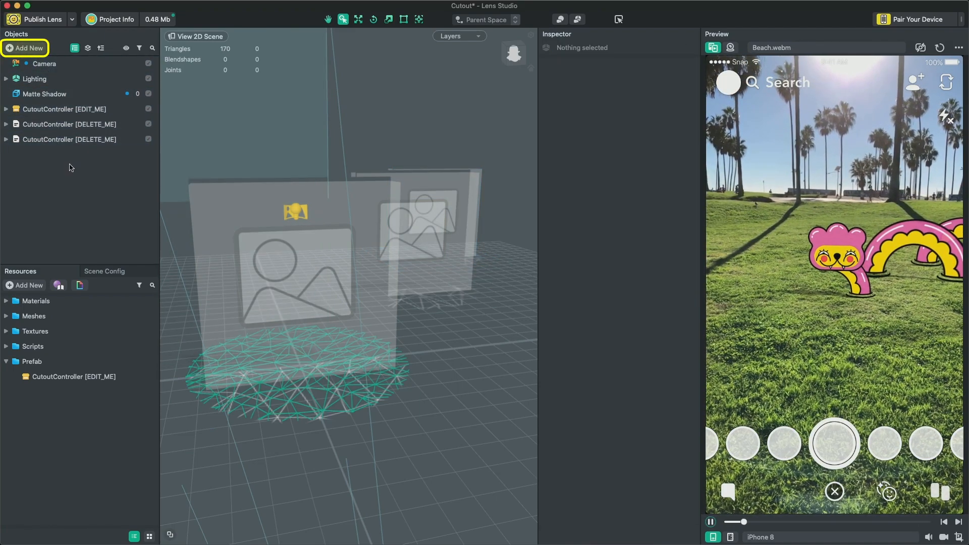
left_click(51, 109)
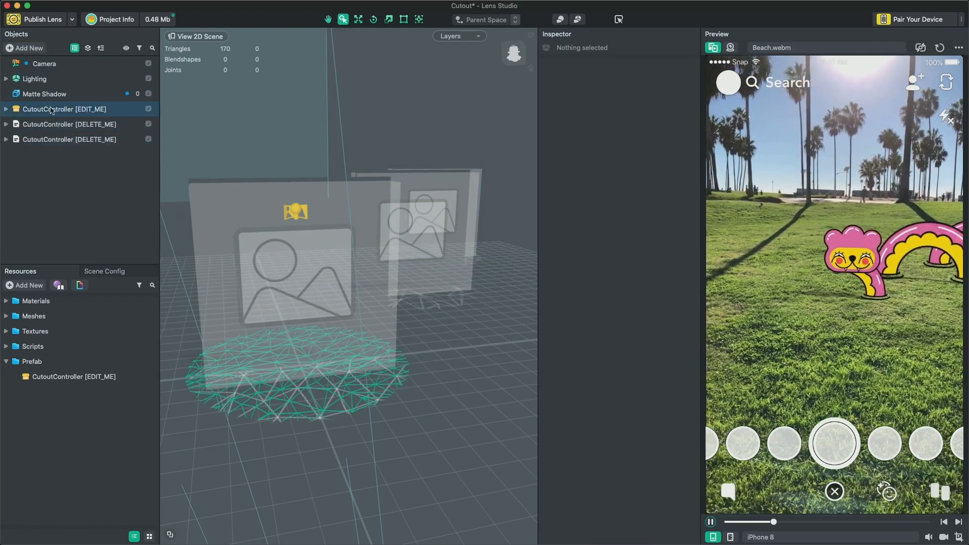
Add a Sphere mesh via Add New by searching 'sphere'.
left_click(25, 48)
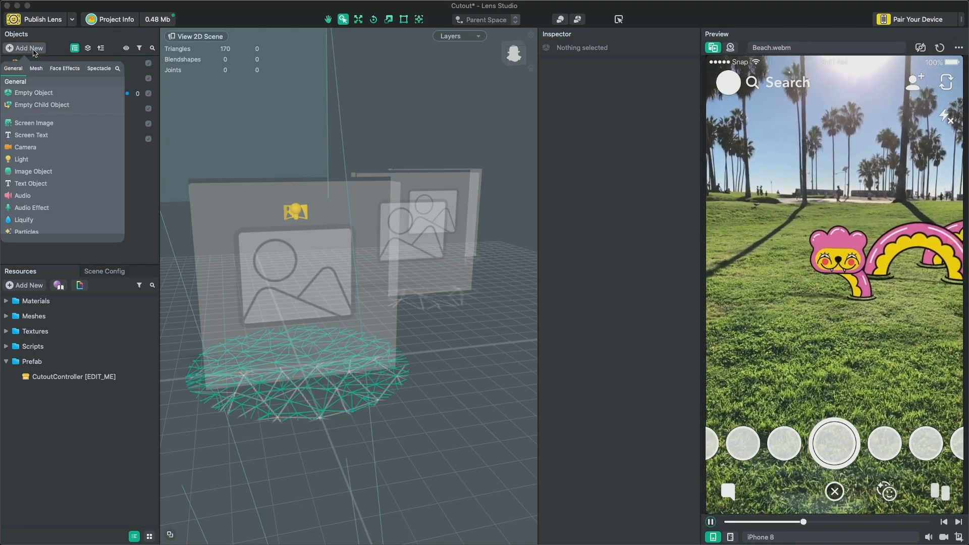
type("sphere")
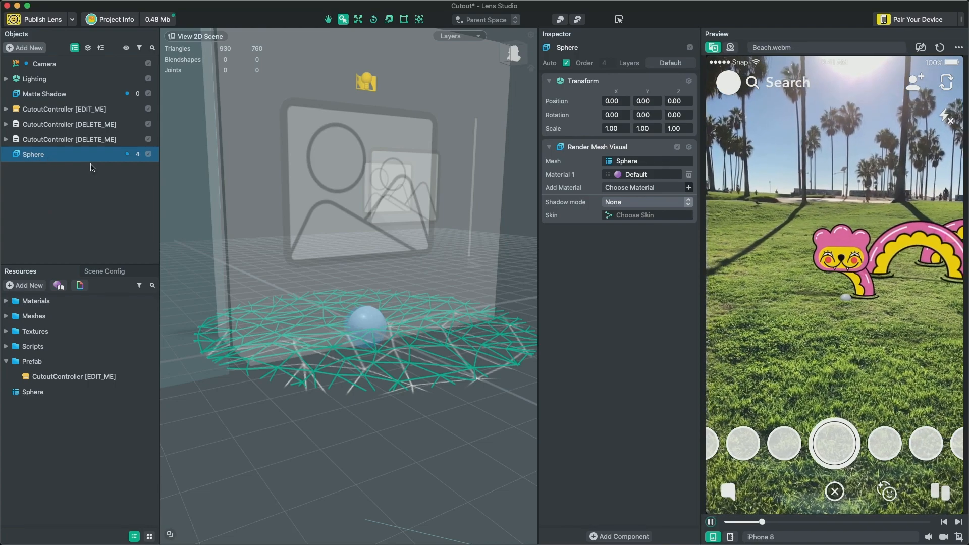
Set the Sphere's Transform Scale to 5.00 and Position Y to 50.00.
left_click(613, 128)
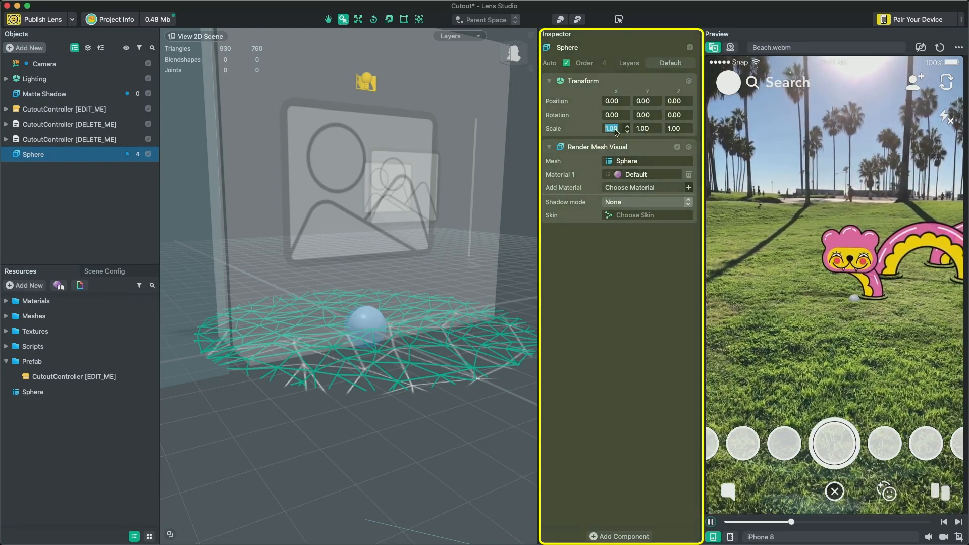
type("5.00")
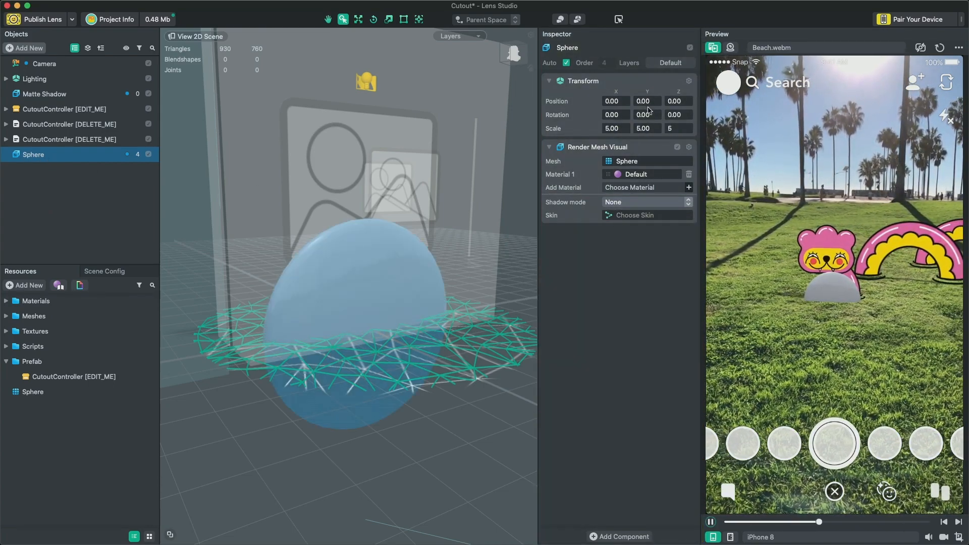
type("50.00")
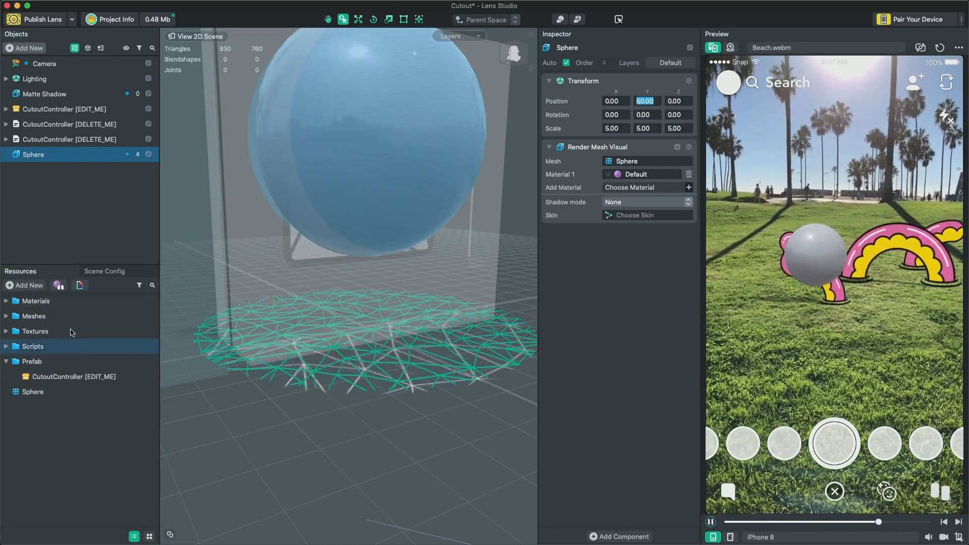
left_click(60, 377)
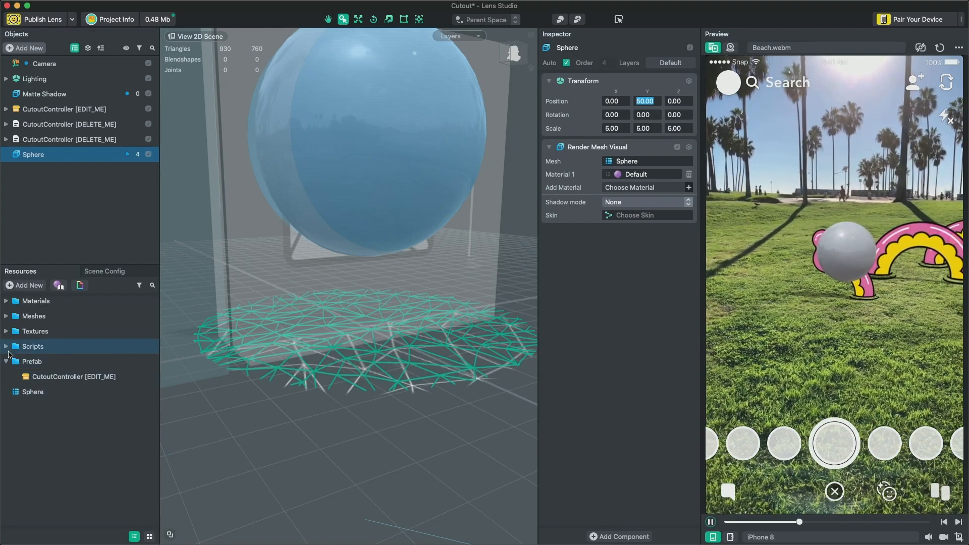
Collapse the Prefab folder and the other resource folders in the Resources panel.
left_click(35, 331)
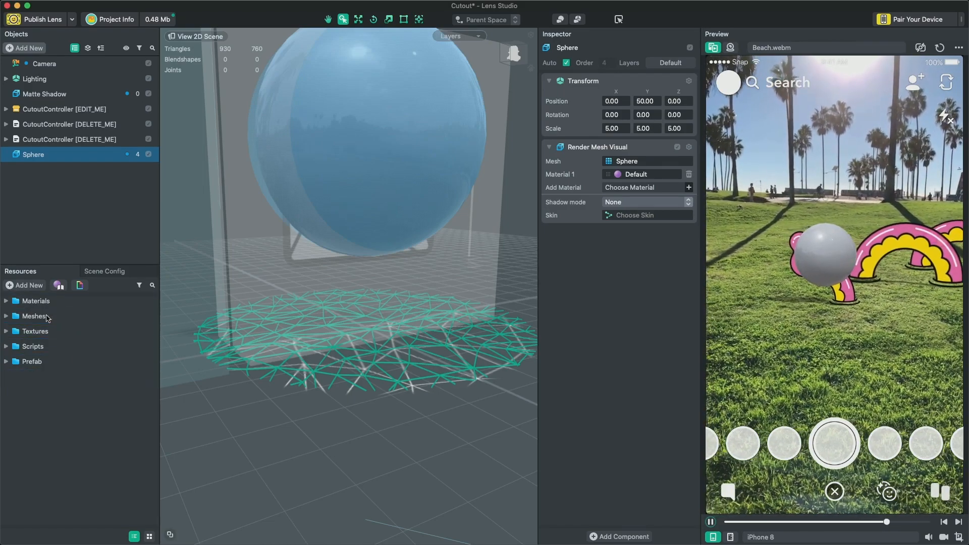
left_click(5, 317)
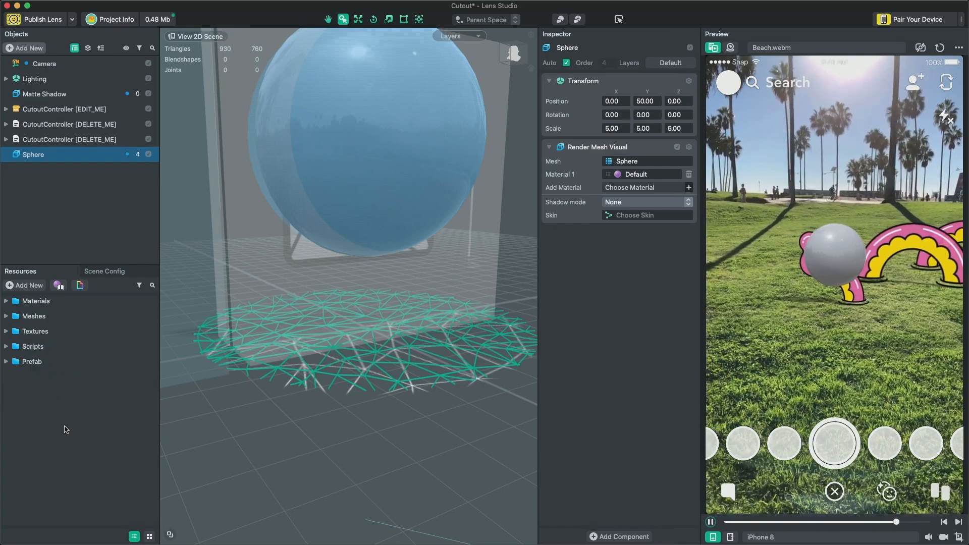
left_click(711, 522)
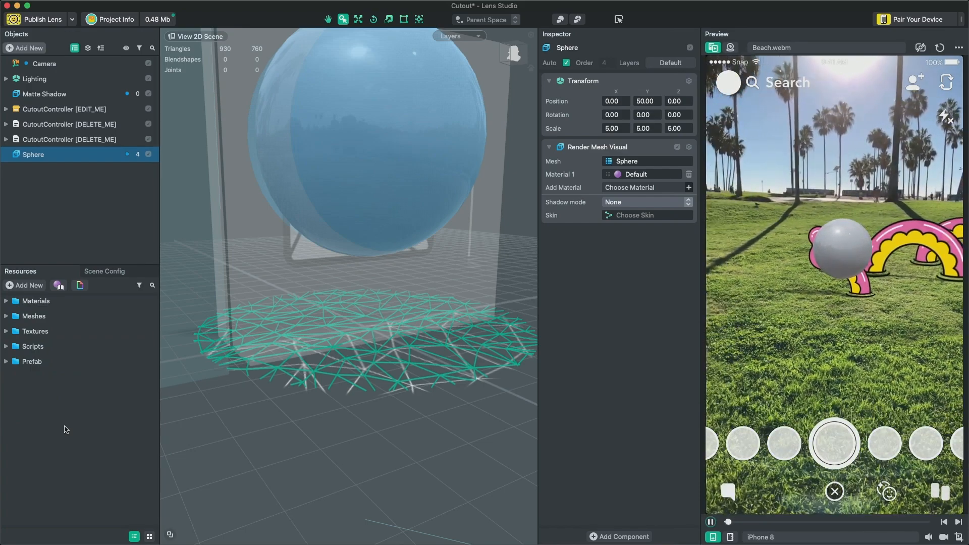